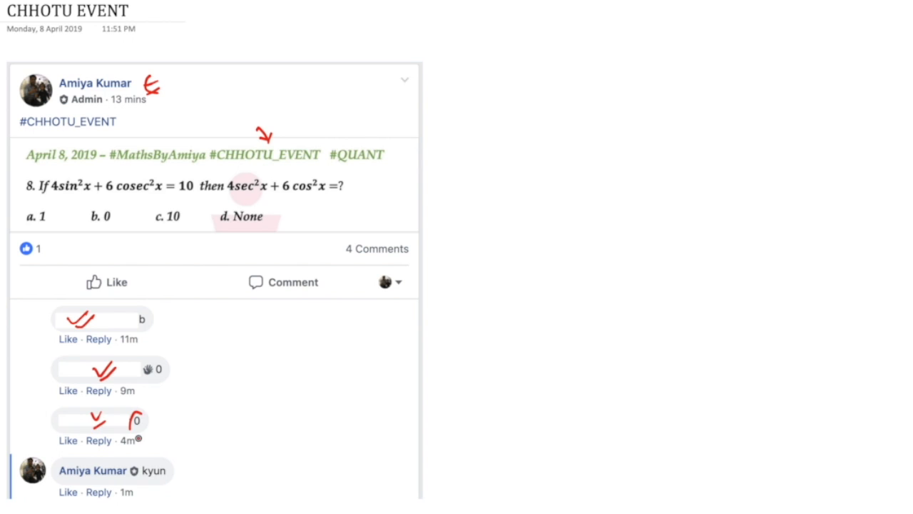
# Step: Circle option d. None in red, underline 4sin²x and 6cosec²x, and circle the 10
pyautogui.moveTo(211, 211); pyautogui.dragTo(268, 211)
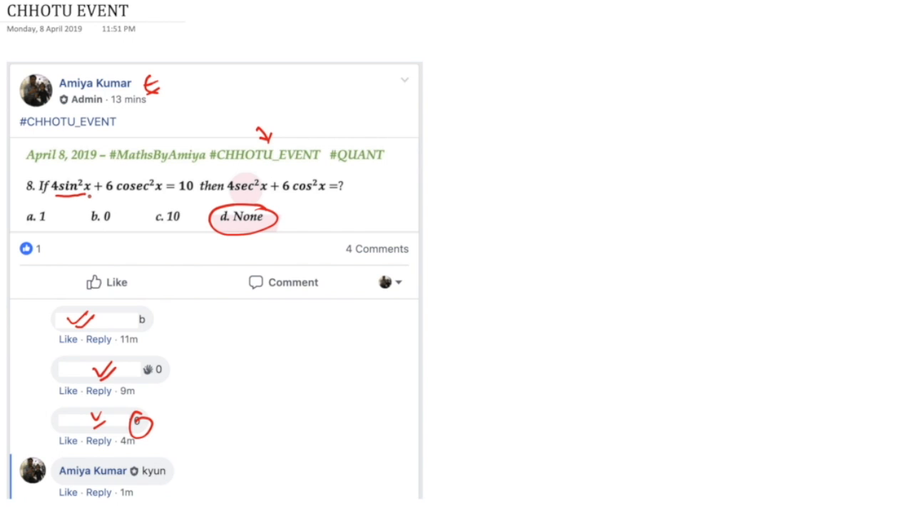
pyautogui.moveTo(107, 187); pyautogui.dragTo(159, 187)
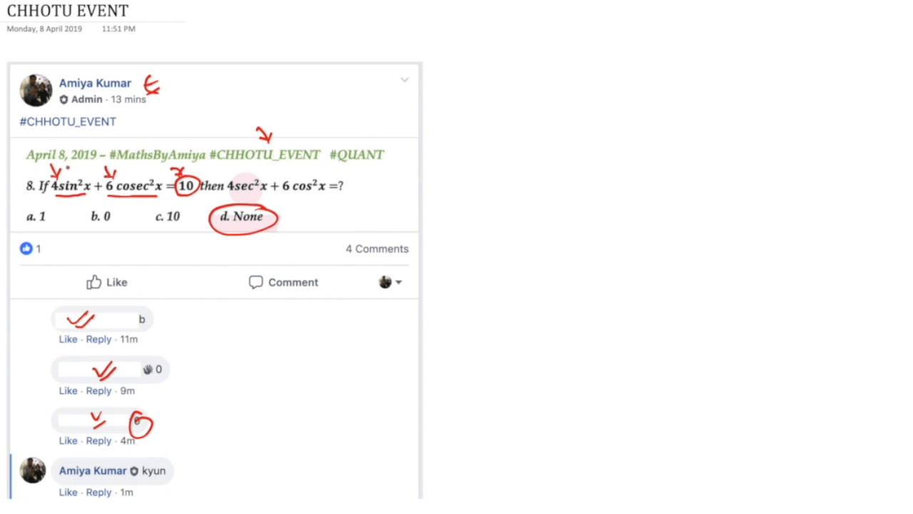
pyautogui.moveTo(68, 184); pyautogui.dragTo(107, 171)
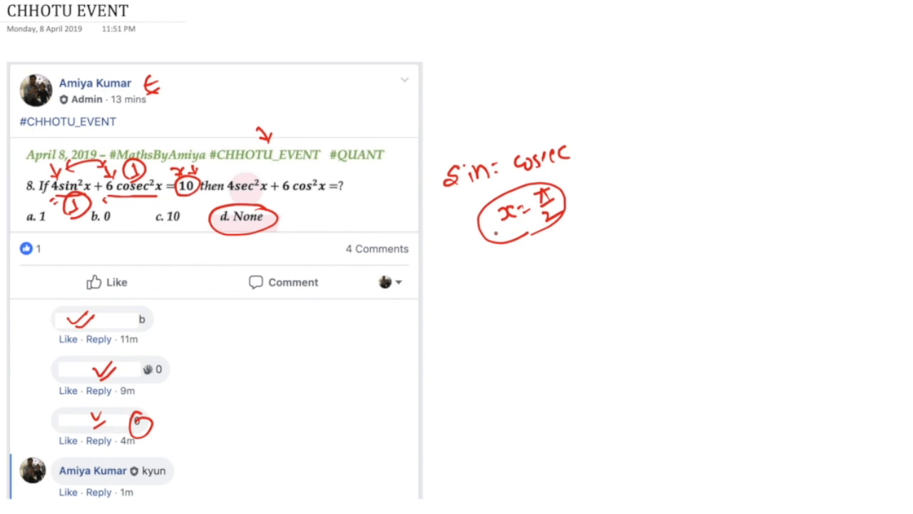
# Step: Note sin = cosec at x = π/2 with 90 circled, labelling the sec and cos terms as 2
pyautogui.write('go')
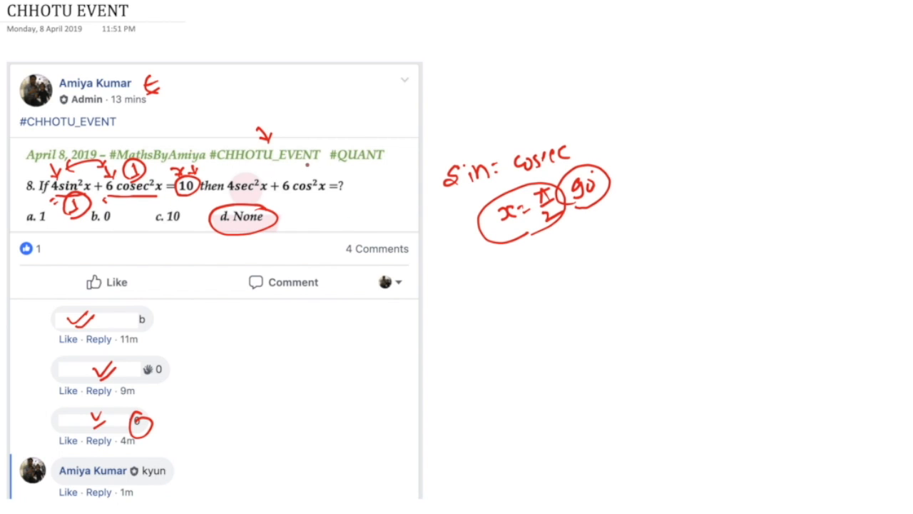
pyautogui.moveTo(307, 174); pyautogui.dragTo(322, 183)
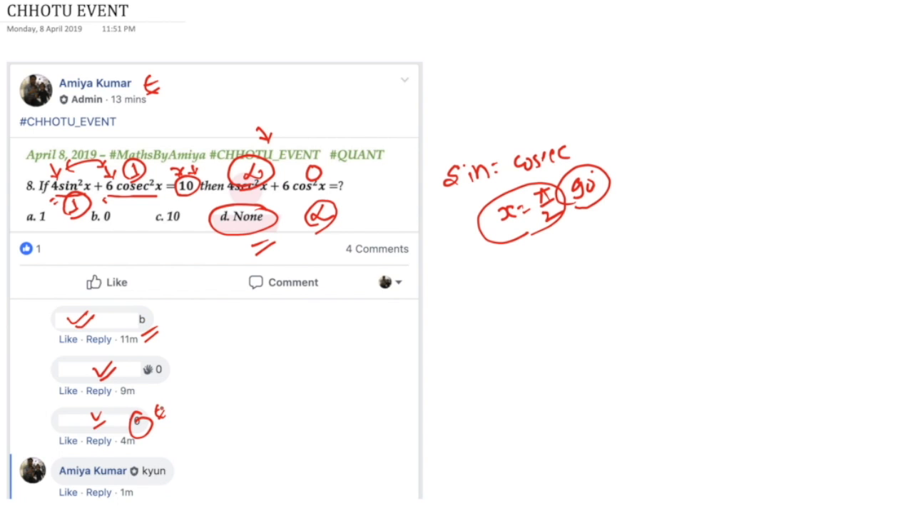
pyautogui.moveTo(183, 359)
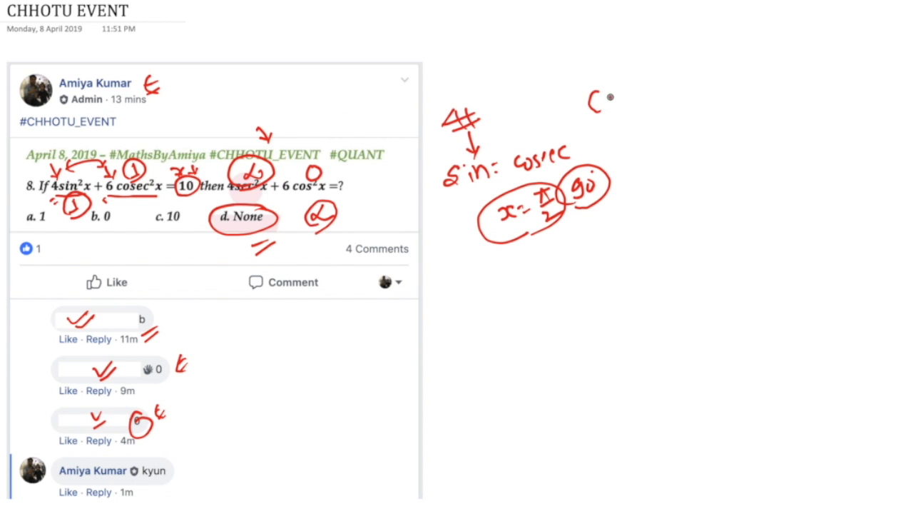
# Step: Write and circle Cat and Bank as test series on the right, with an arrow after SSC
pyautogui.moveTo(592, 100); pyautogui.dragTo(613, 100)
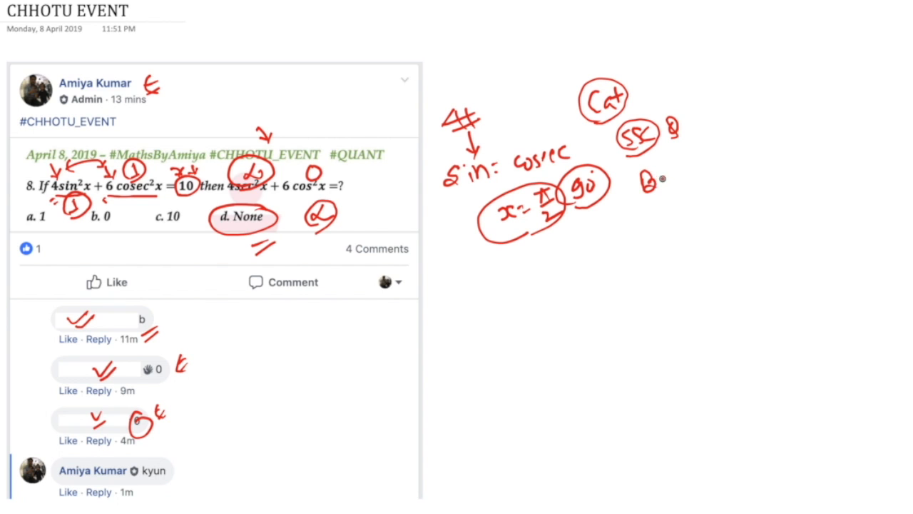
pyautogui.moveTo(643, 183); pyautogui.dragTo(685, 171)
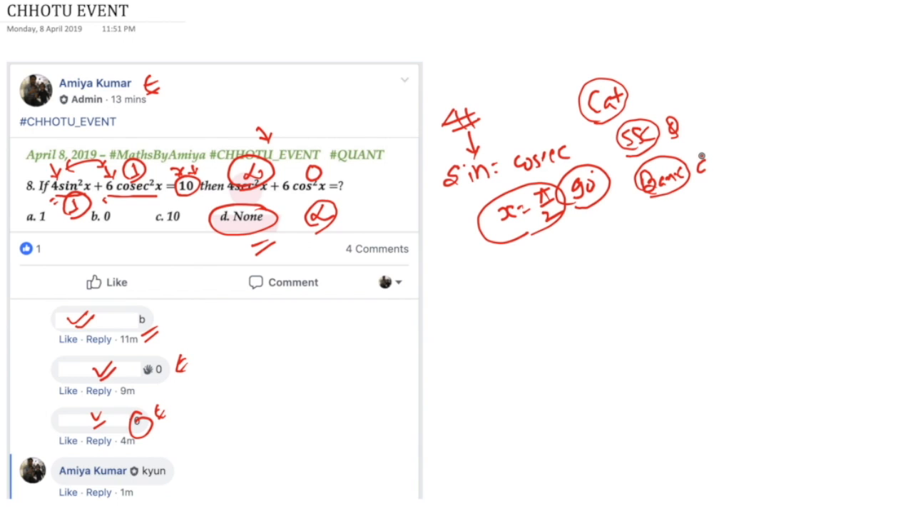
pyautogui.moveTo(688, 117); pyautogui.dragTo(710, 174)
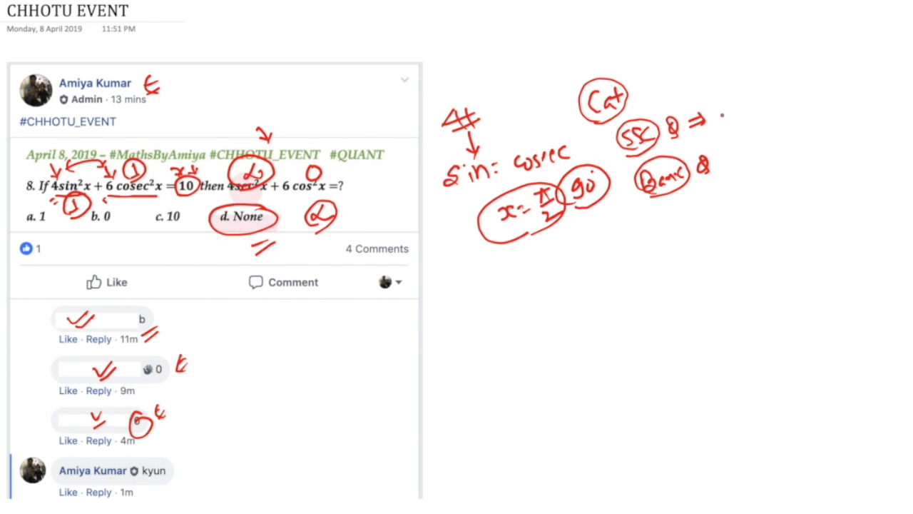